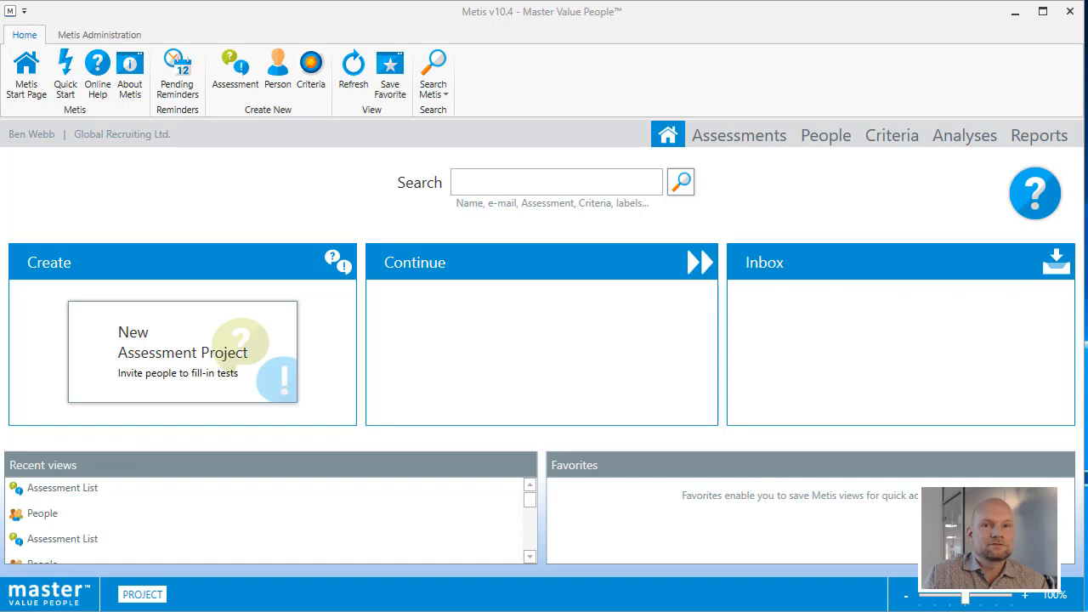
{"action": "mouse_move", "coordinate": [632, 350]}
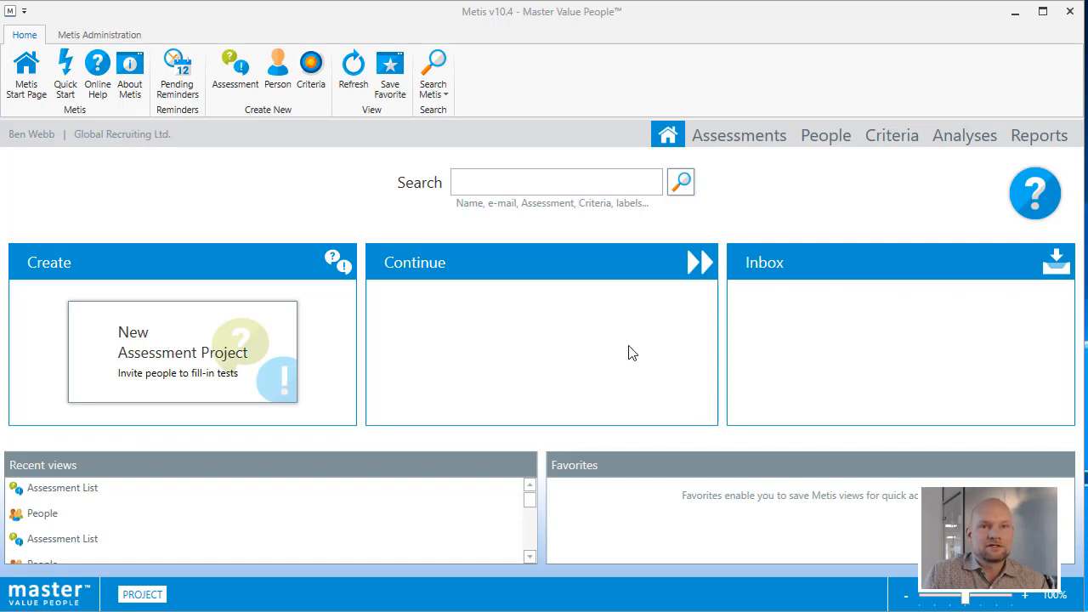
{"action": "mouse_move", "coordinate": [228, 279]}
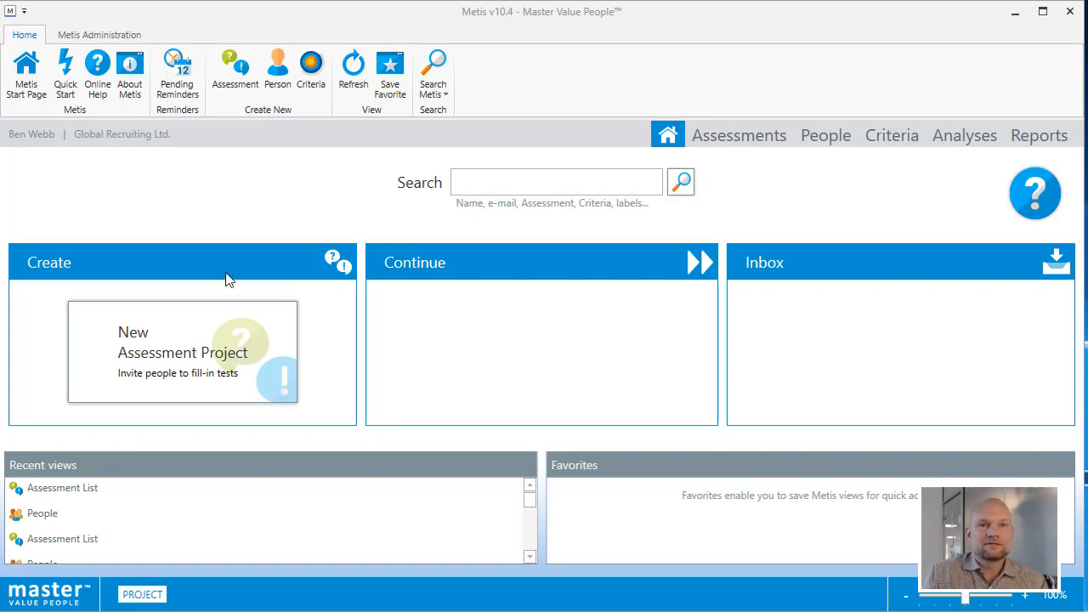
{"action": "mouse_move", "coordinate": [237, 371]}
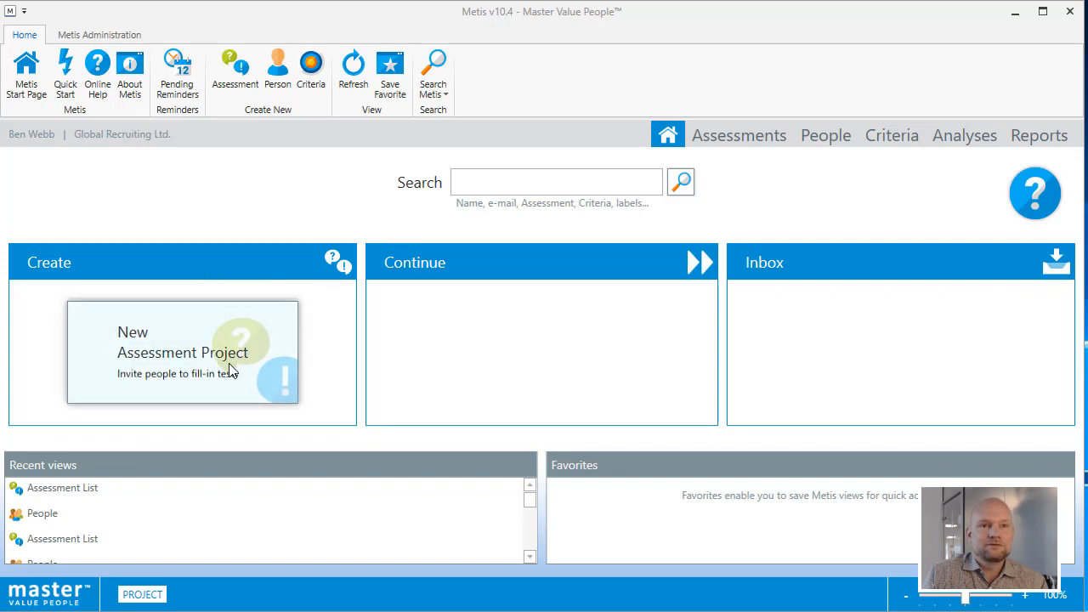
Start a new assessment project from the Create tiles on the start page.
{"action": "left_click", "coordinate": [182, 352]}
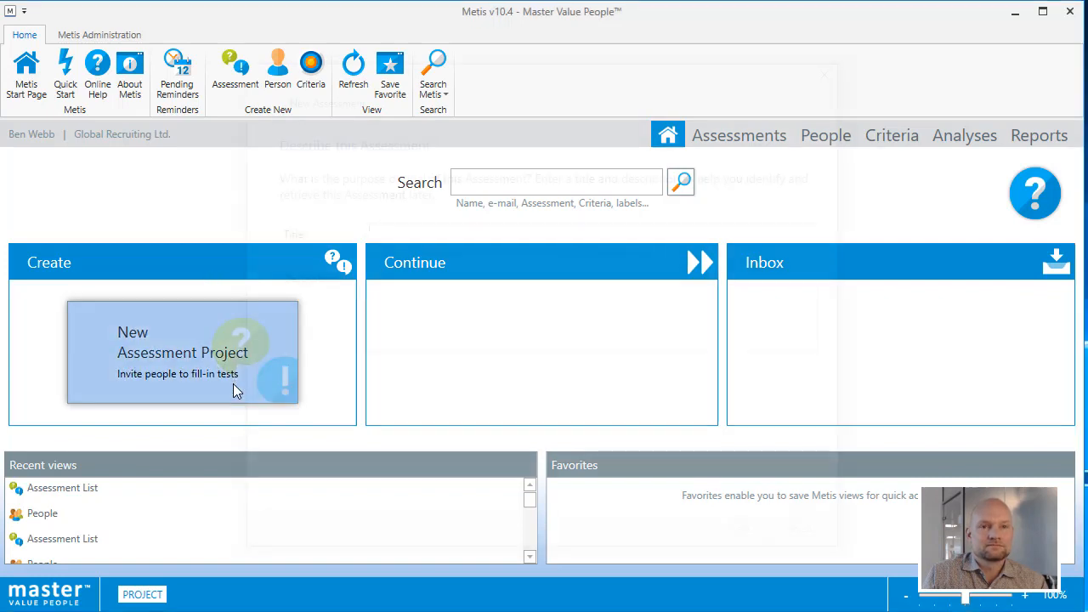
Title the assessment 'New accountant for Swedish office'.
{"action": "left_click", "coordinate": [182, 352]}
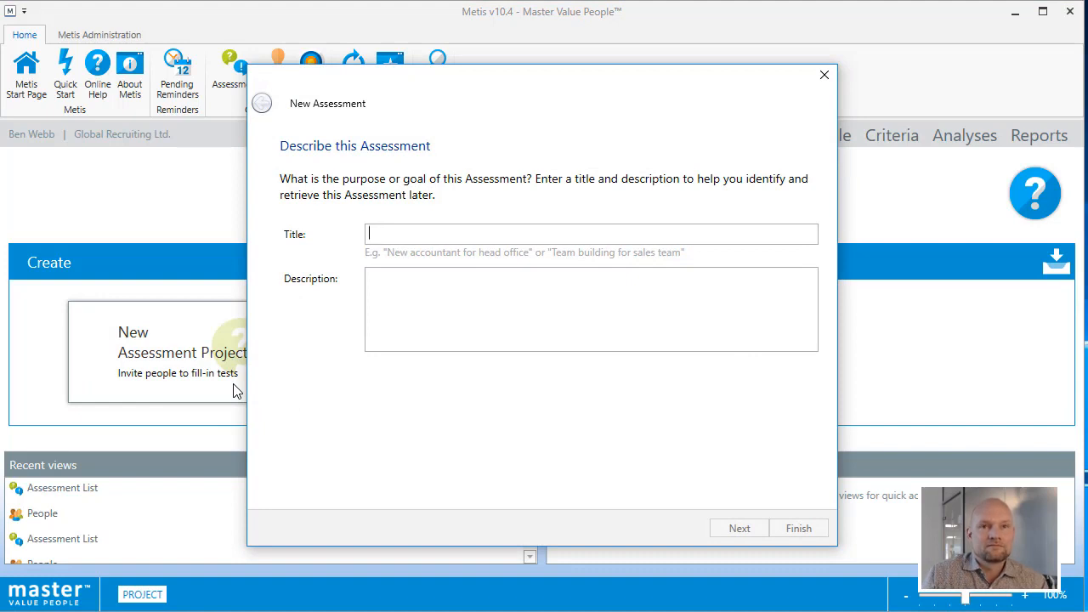
{"action": "type", "text": "New acc"}
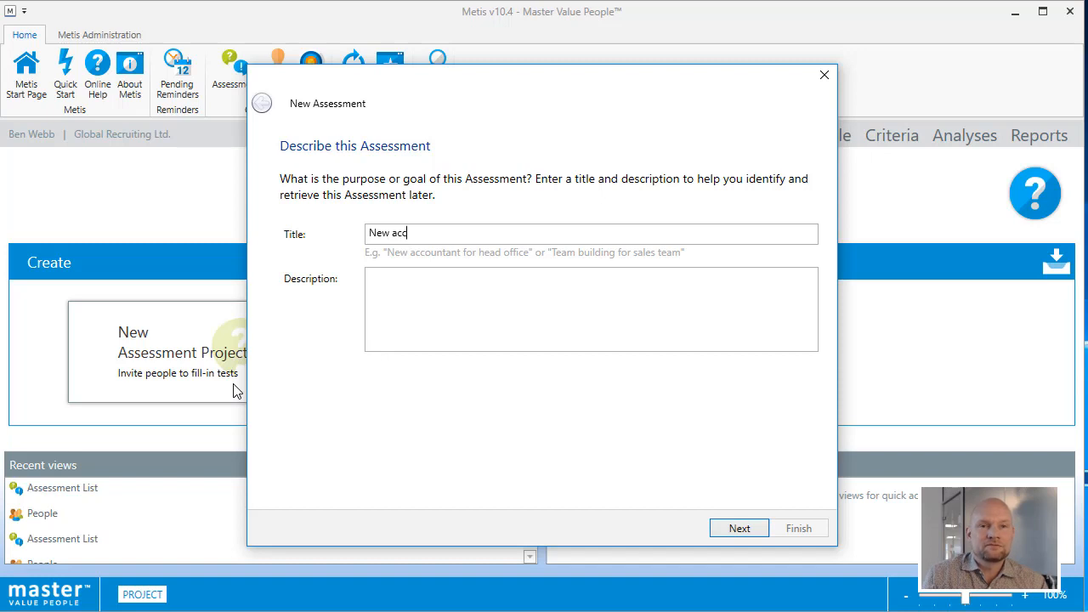
{"action": "type", "text": "ountant"}
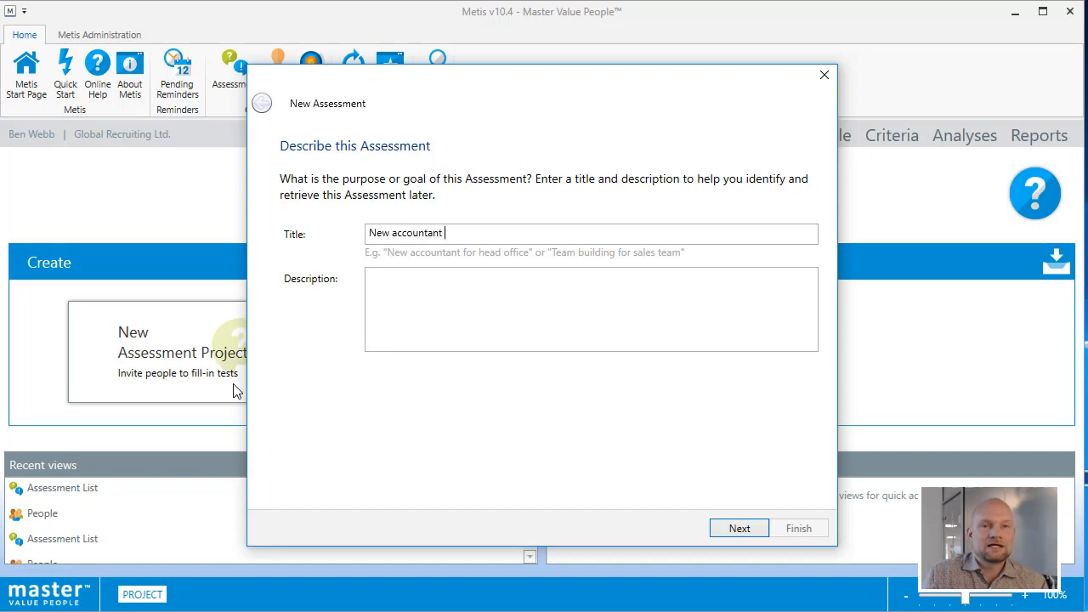
{"action": "type", "text": "for S"}
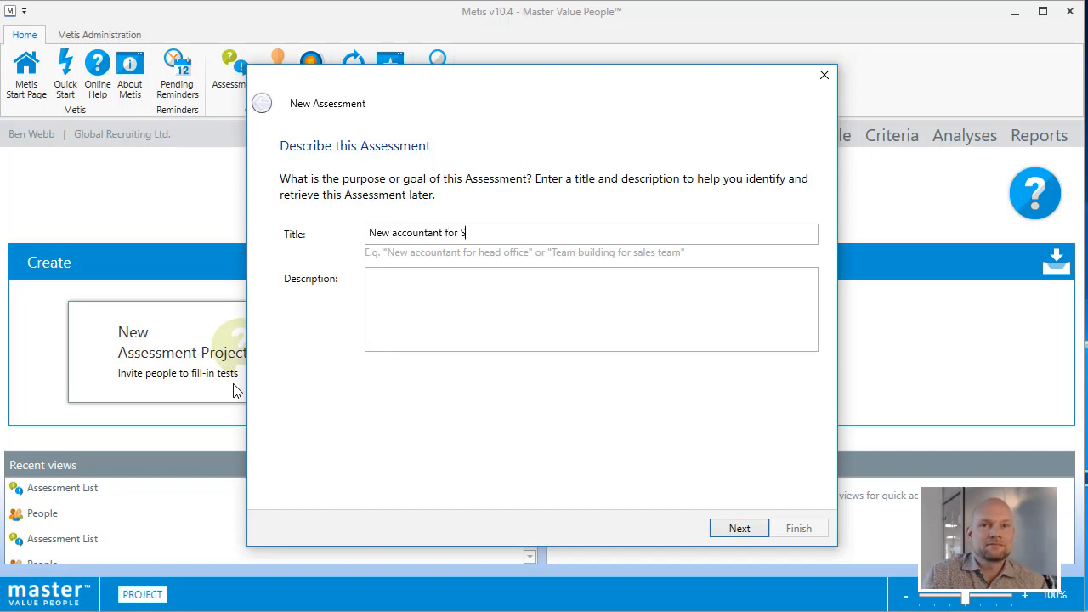
{"action": "type", "text": "wedish o"}
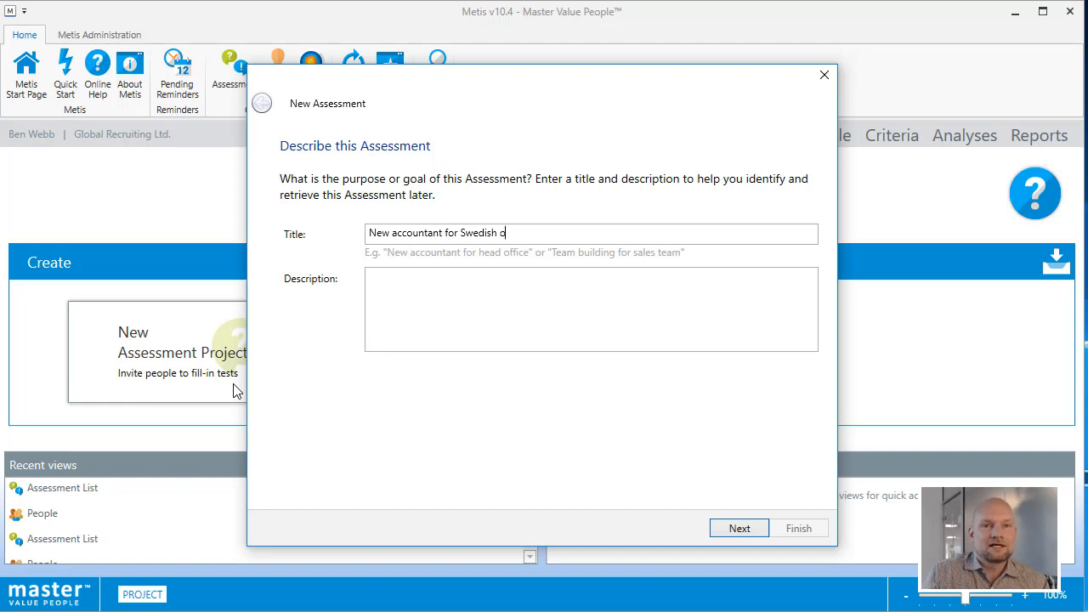
{"action": "type", "text": "ffice"}
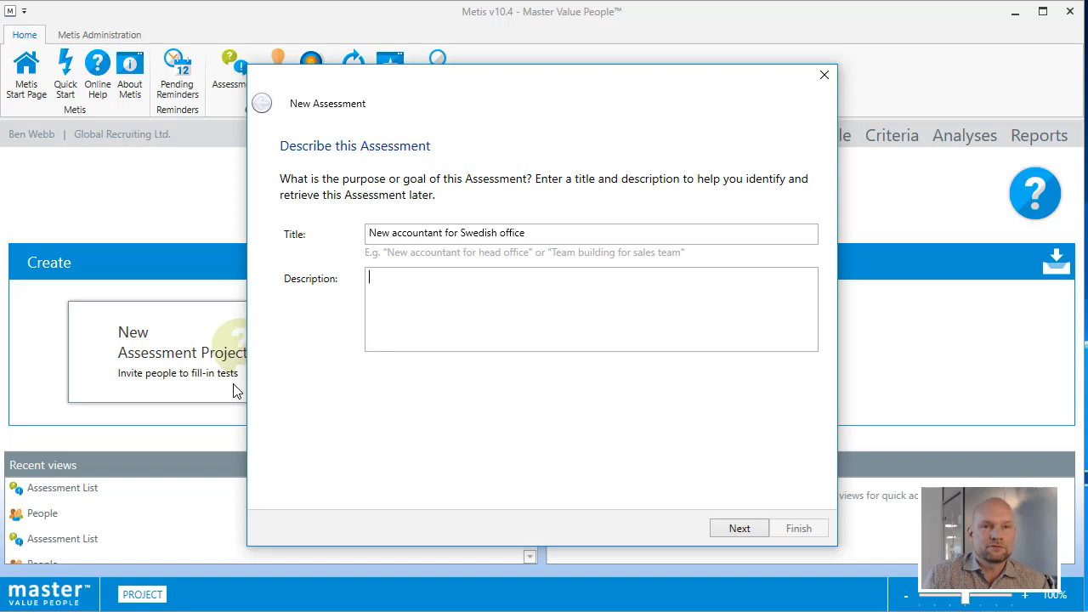
Describe it as hiring a new senior accountant with Nordic responsibility, then continue.
{"action": "type", "text": "Hiring a new senior accountant with Nordic responsibility, working primarily from the Swedish office."}
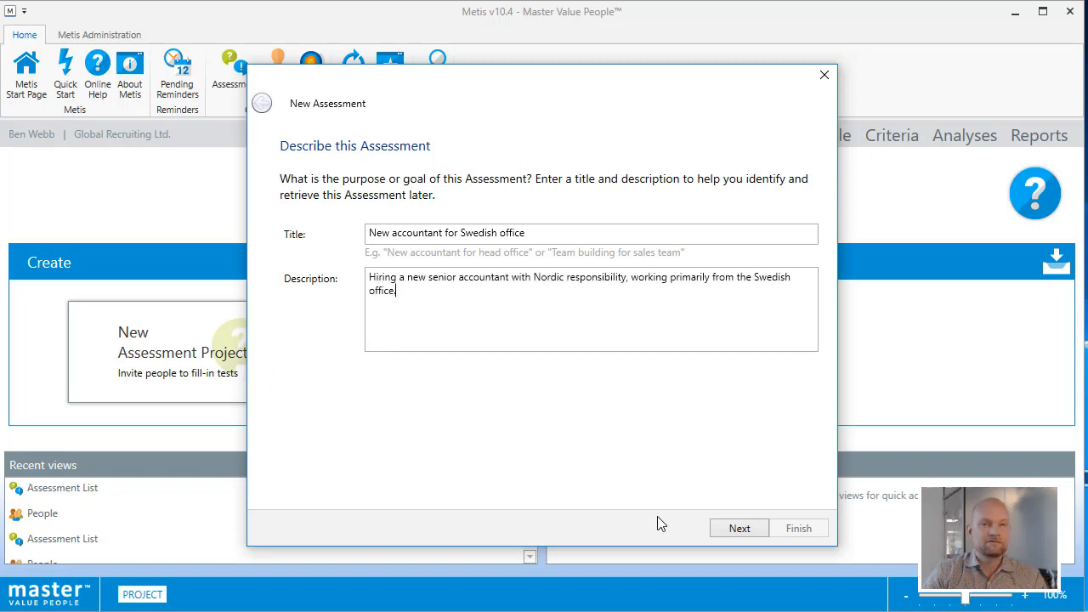
{"action": "left_click", "coordinate": [740, 527]}
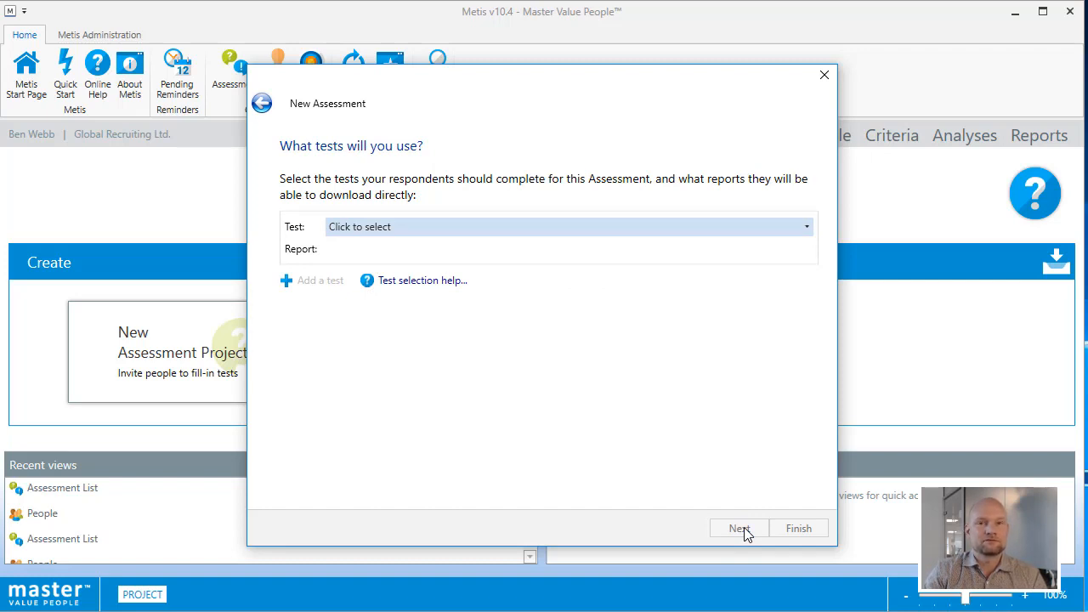
{"action": "mouse_move", "coordinate": [667, 313]}
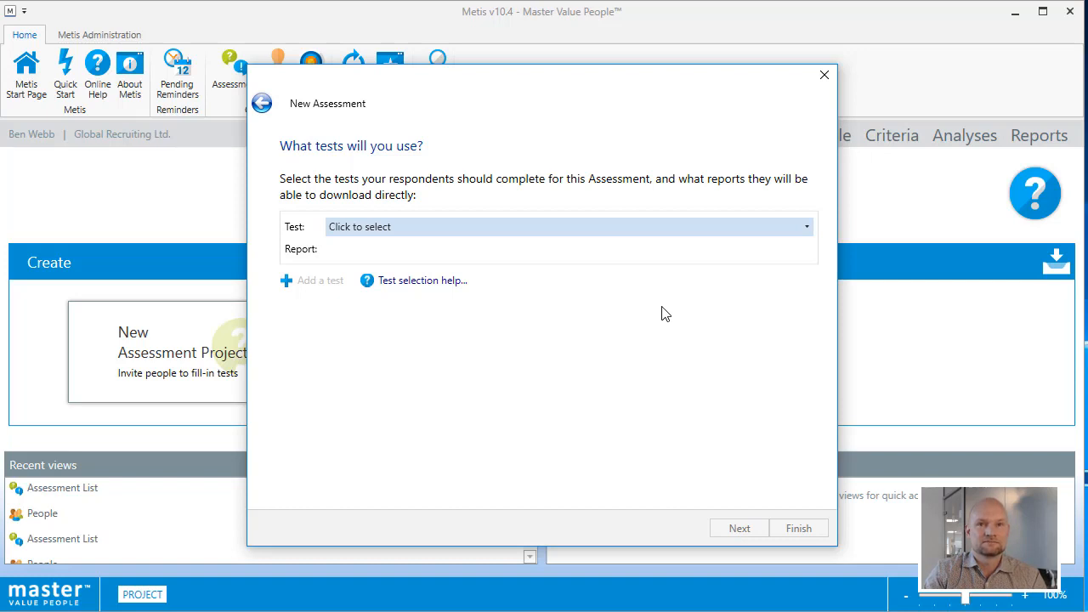
{"action": "mouse_move", "coordinate": [643, 303]}
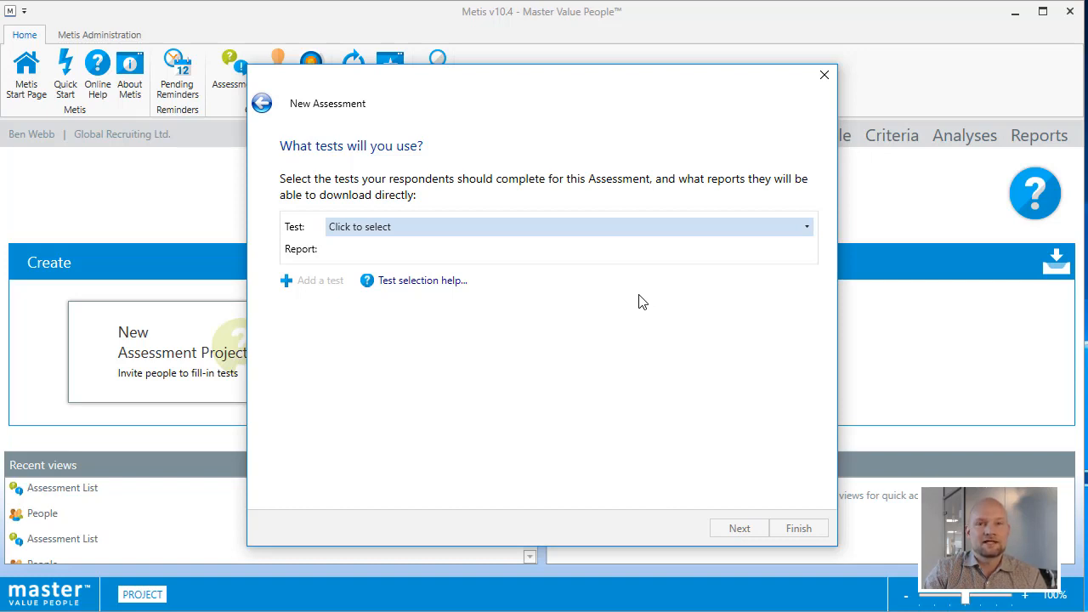
{"action": "mouse_move", "coordinate": [600, 258]}
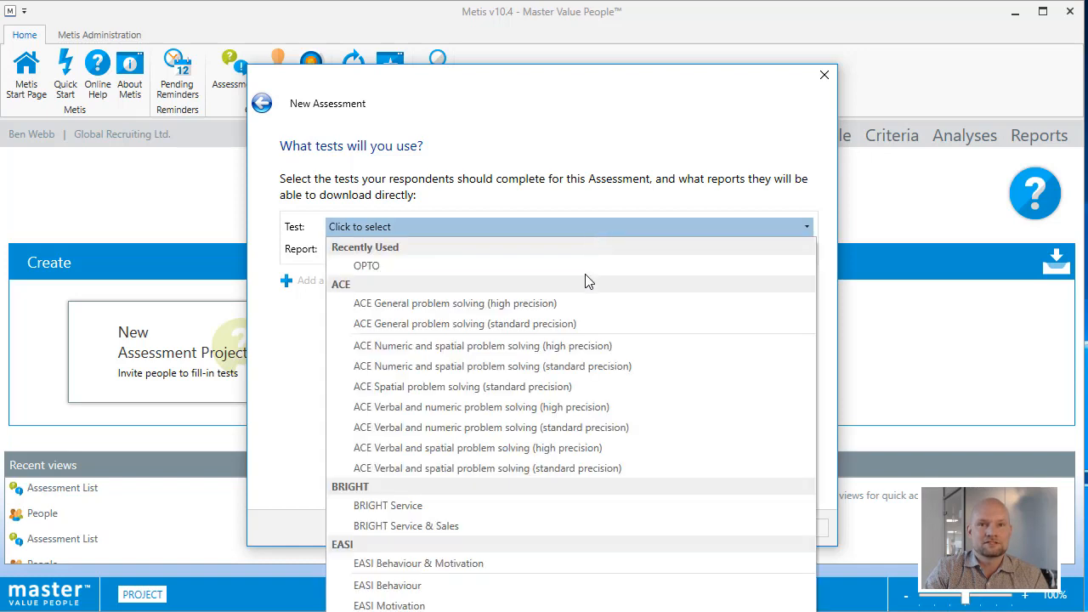
Use the OPTO test with a downloadable Score Report on the International norm and continue.
{"action": "left_click", "coordinate": [367, 266]}
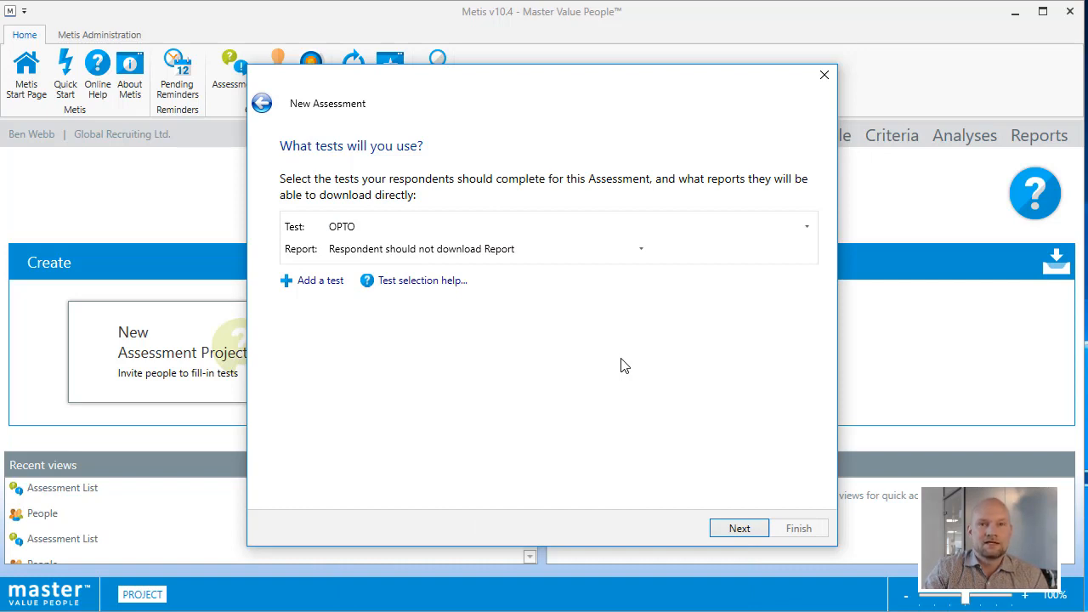
{"action": "mouse_move", "coordinate": [622, 357]}
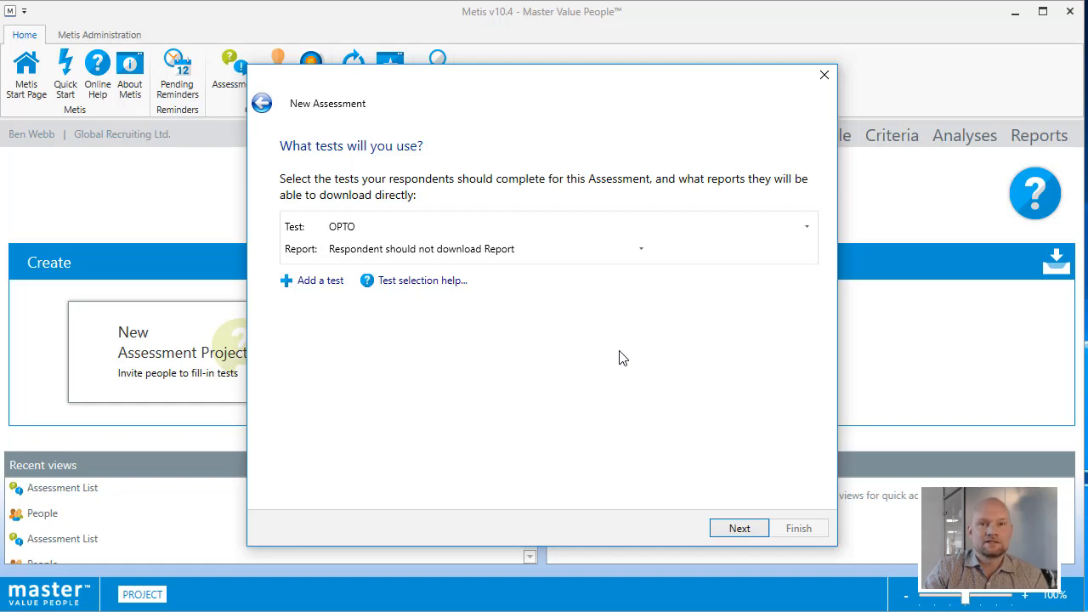
{"action": "mouse_move", "coordinate": [631, 342]}
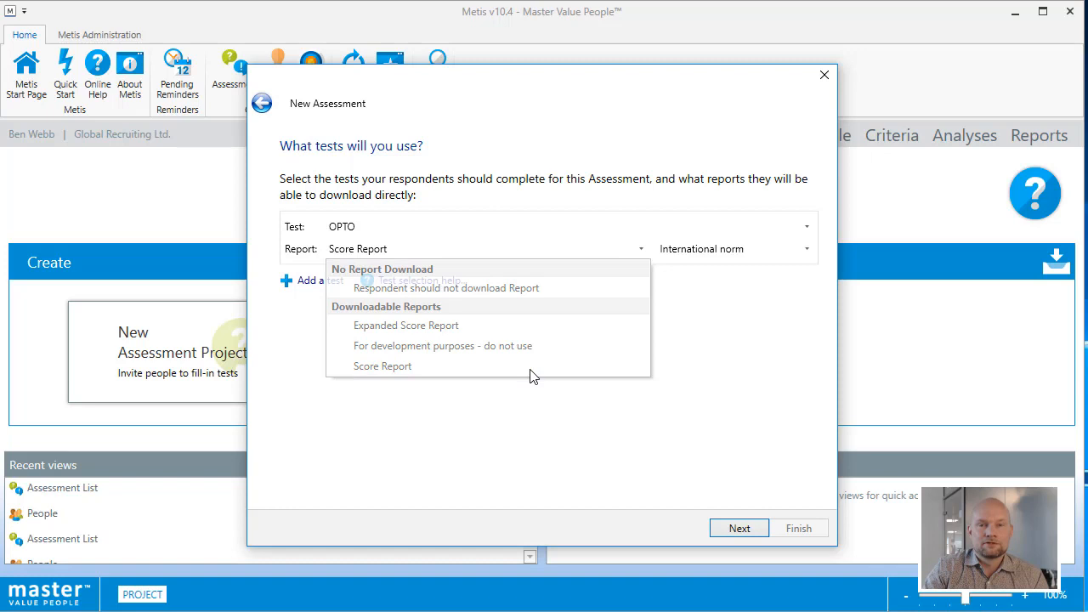
{"action": "left_click", "coordinate": [382, 365]}
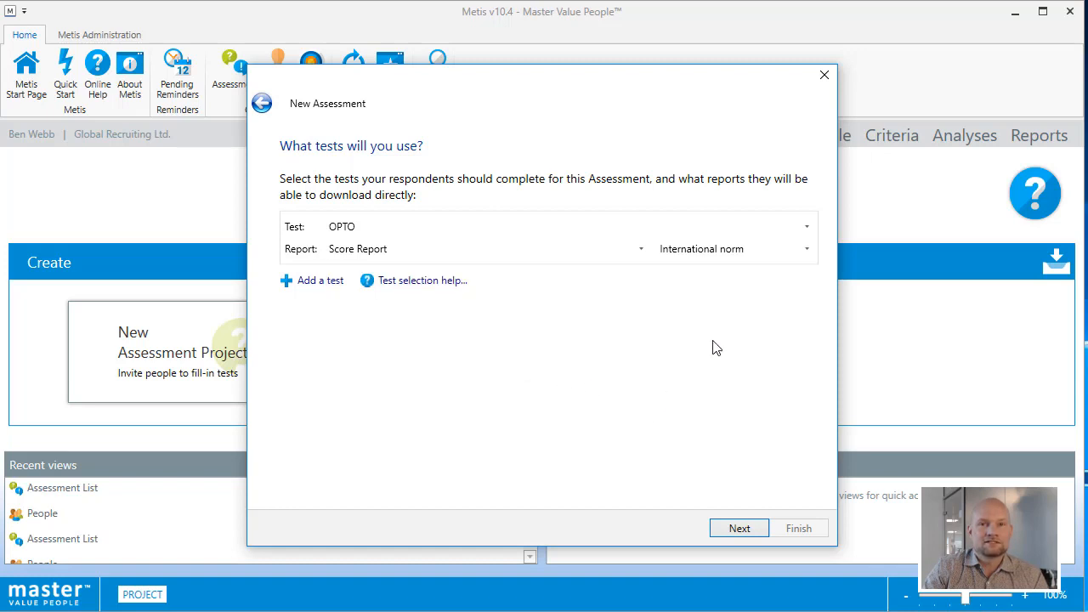
{"action": "mouse_move", "coordinate": [691, 287]}
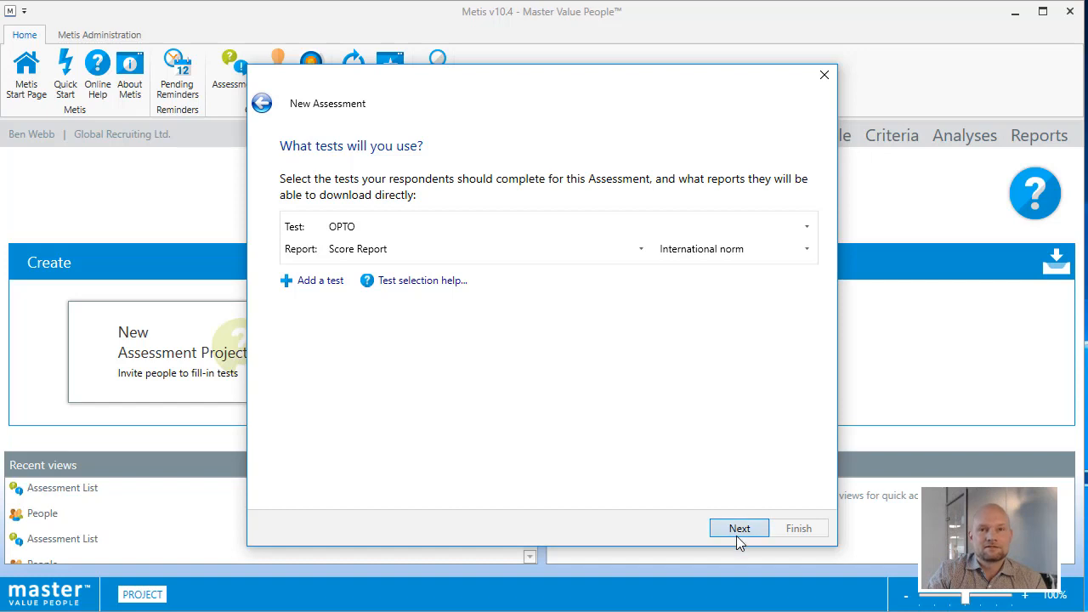
{"action": "left_click", "coordinate": [738, 527]}
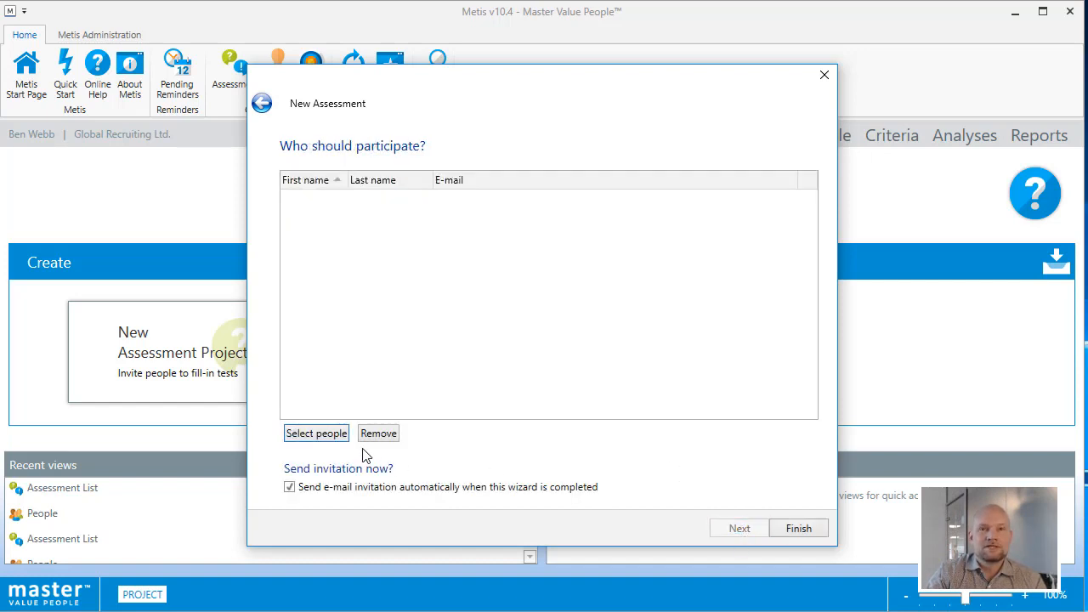
Bring up the Select person picker and begin adding a new person.
{"action": "left_click", "coordinate": [316, 433]}
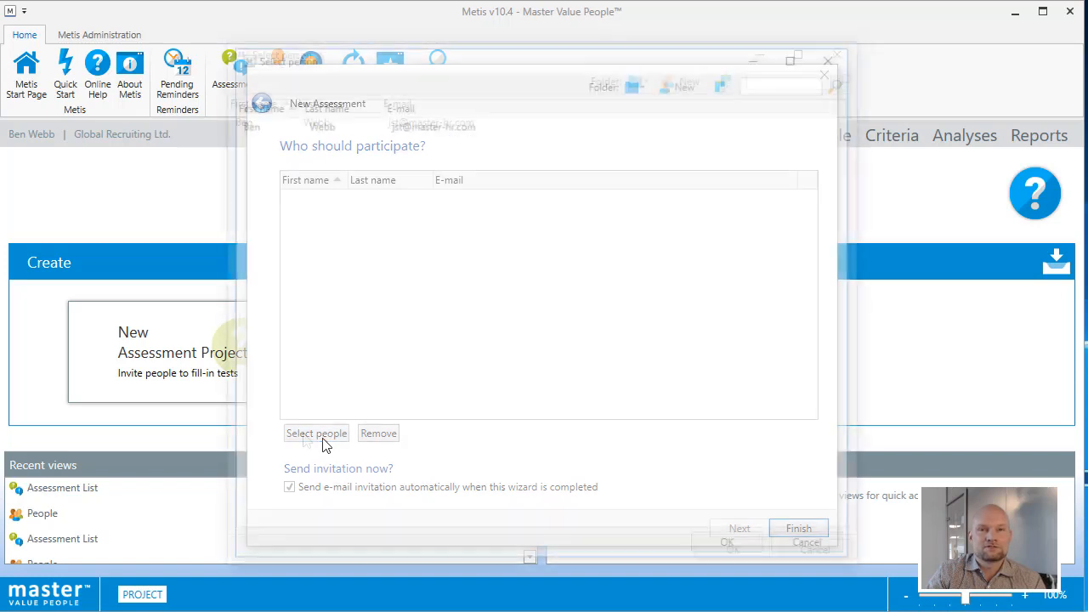
{"action": "left_click", "coordinate": [316, 433]}
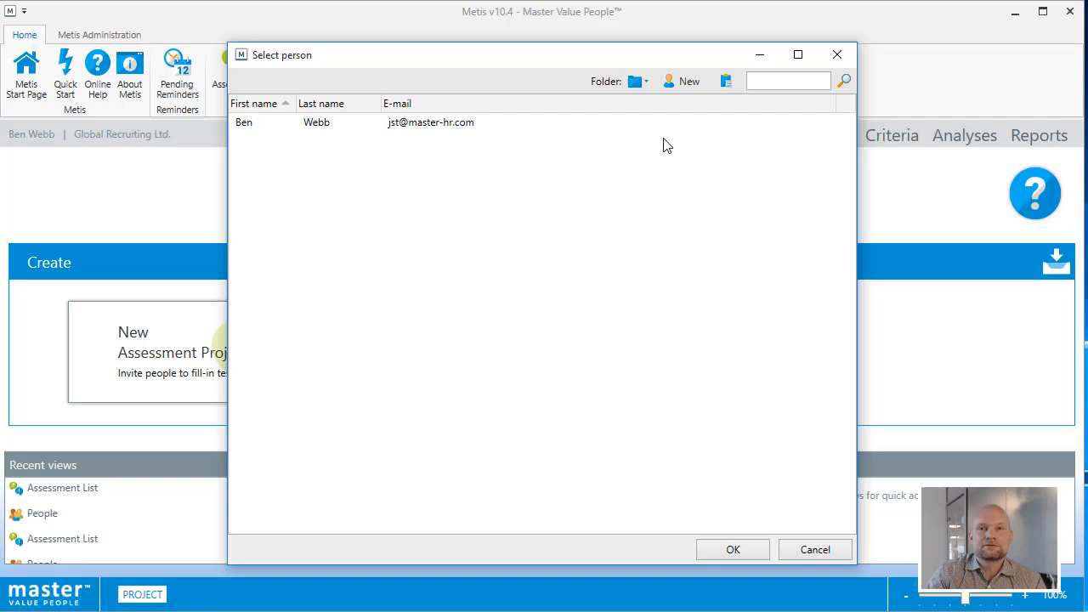
{"action": "left_click", "coordinate": [681, 81]}
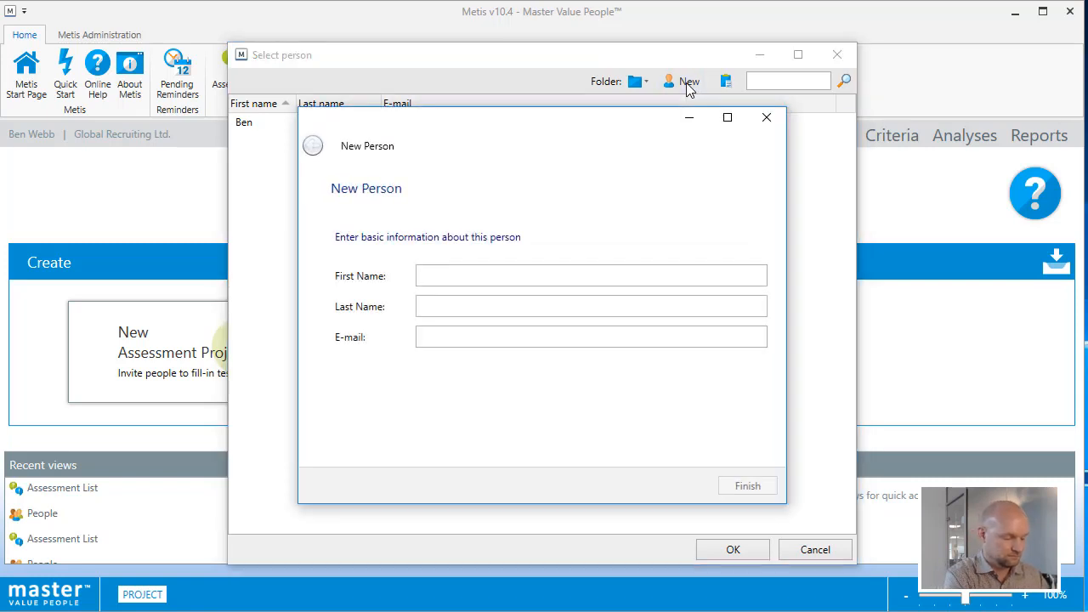
{"action": "type", "text": "Henry"}
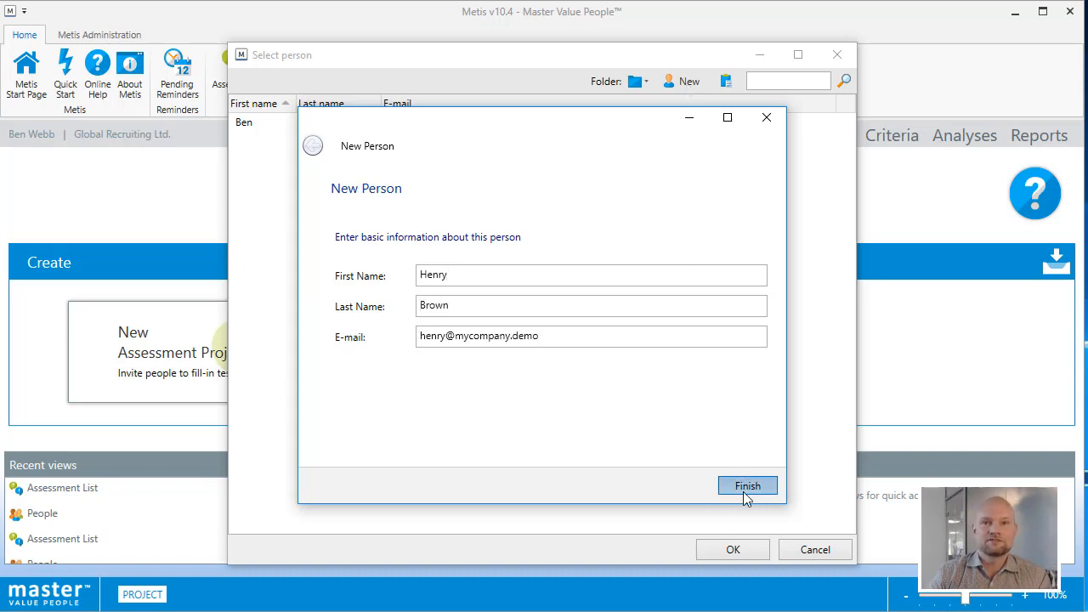
{"action": "left_click", "coordinate": [748, 486]}
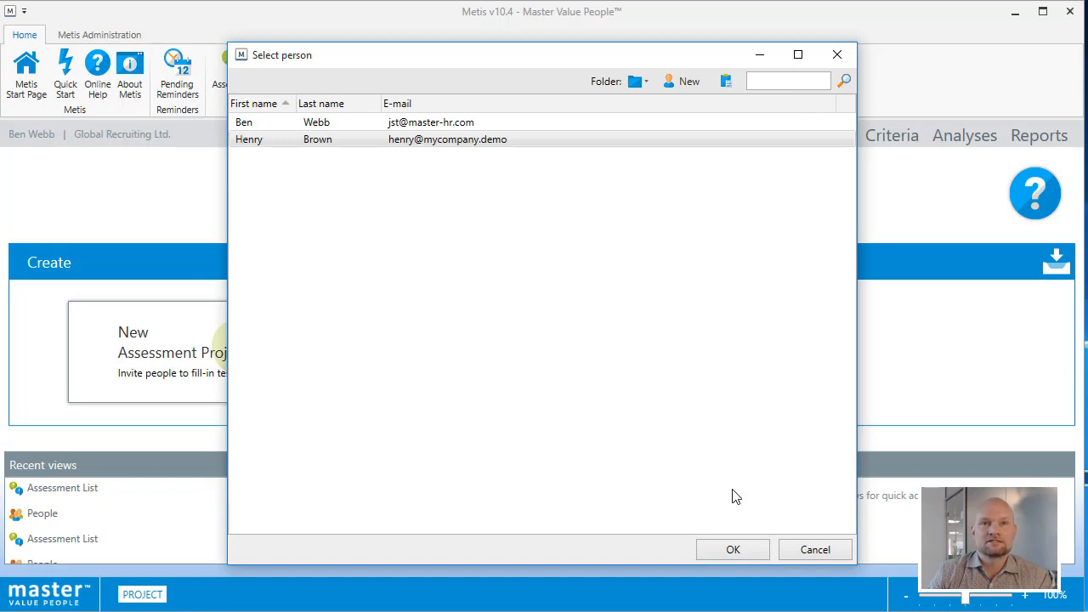
{"action": "mouse_move", "coordinate": [735, 549]}
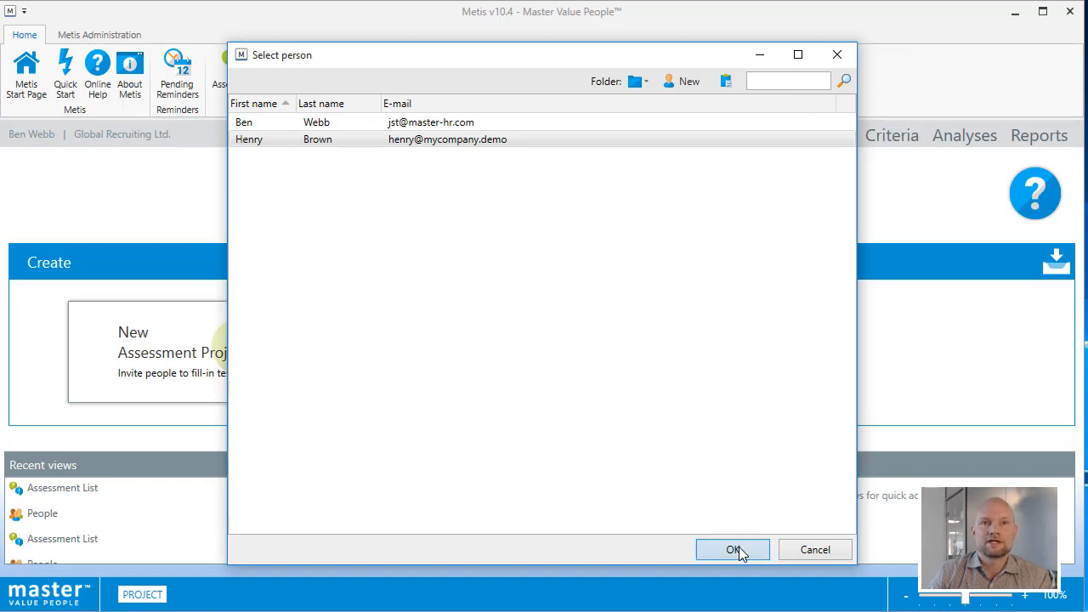
{"action": "left_click", "coordinate": [733, 549]}
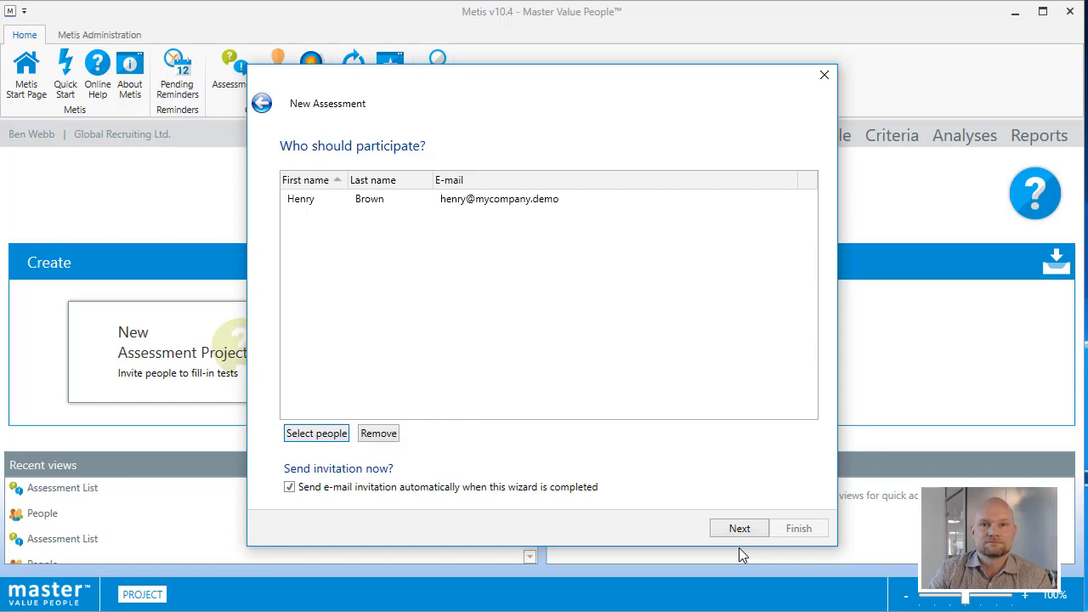
{"action": "left_click", "coordinate": [738, 527]}
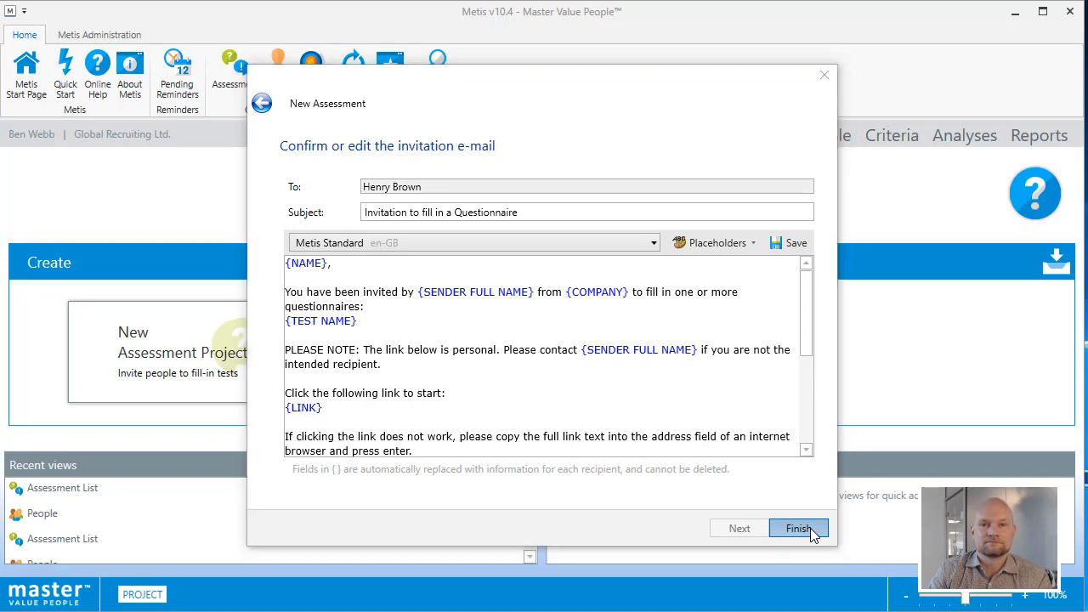
{"action": "left_click", "coordinate": [802, 529]}
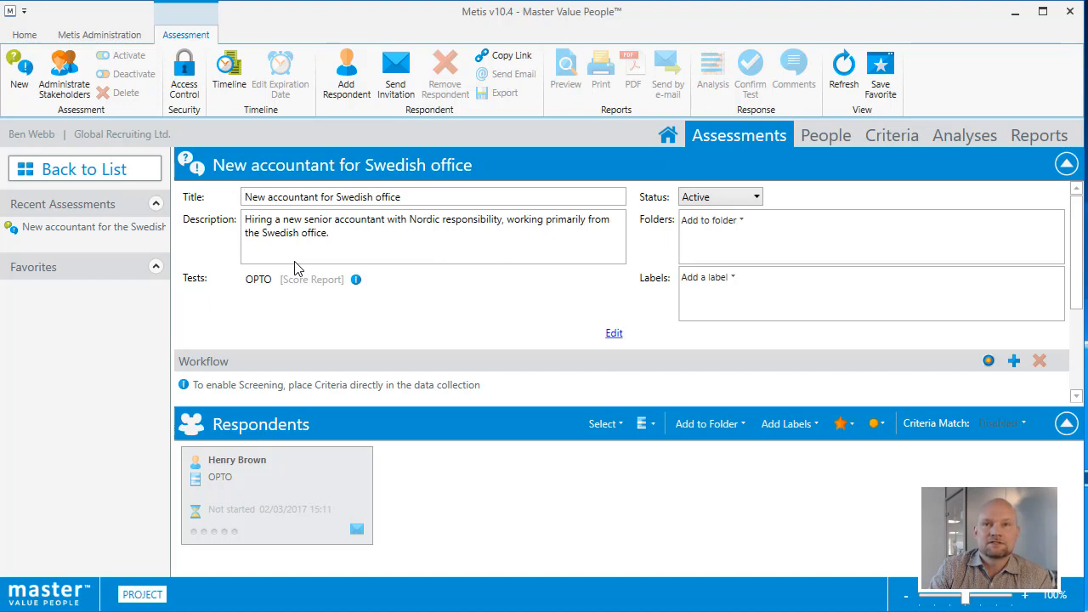
{"action": "mouse_move", "coordinate": [845, 69]}
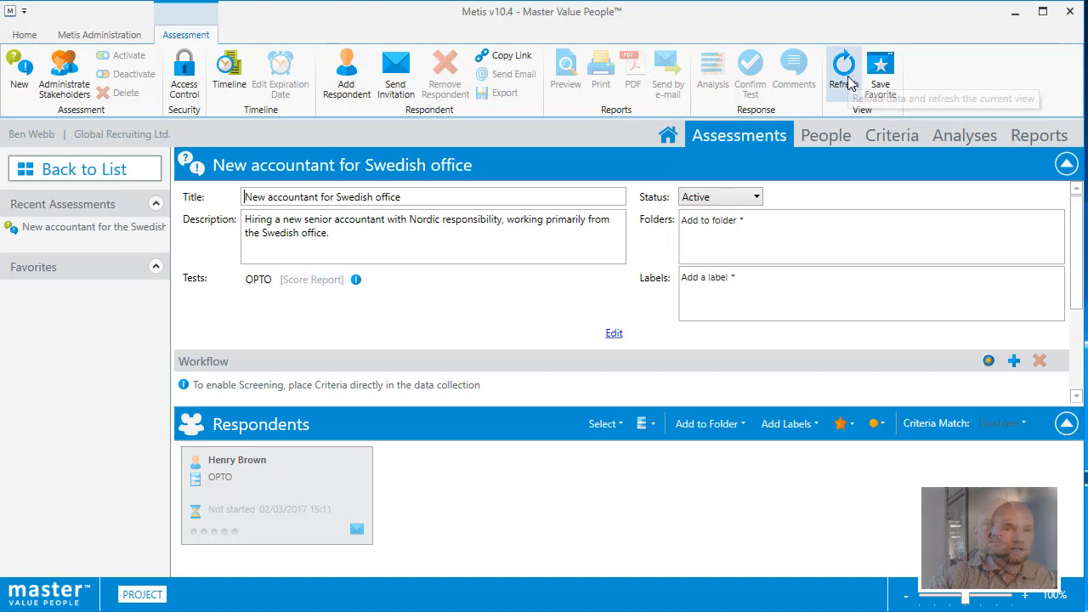
{"action": "left_click", "coordinate": [840, 66]}
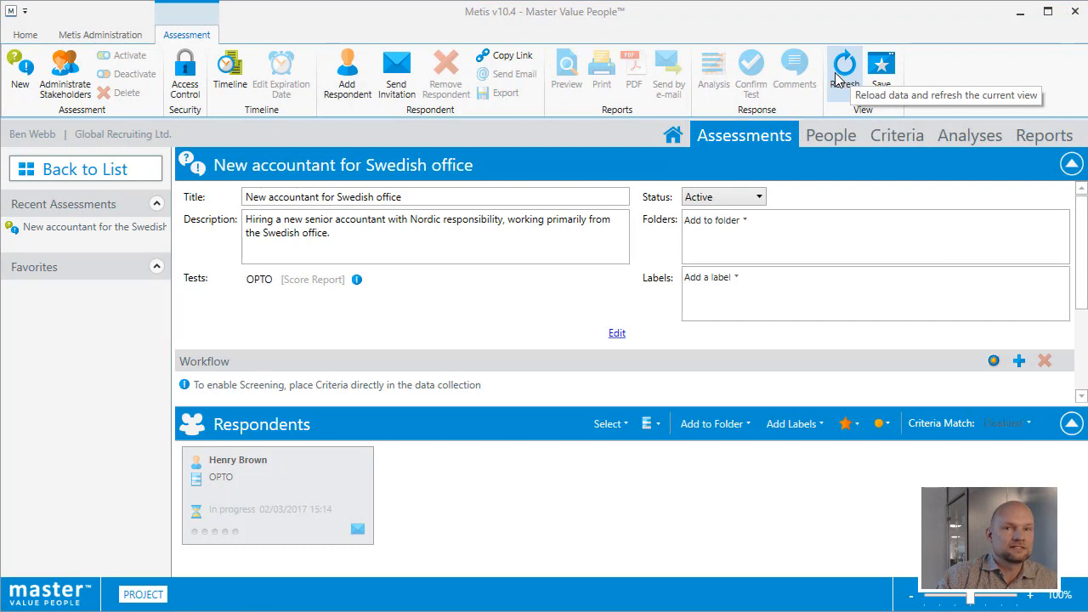
{"action": "left_click", "coordinate": [843, 67]}
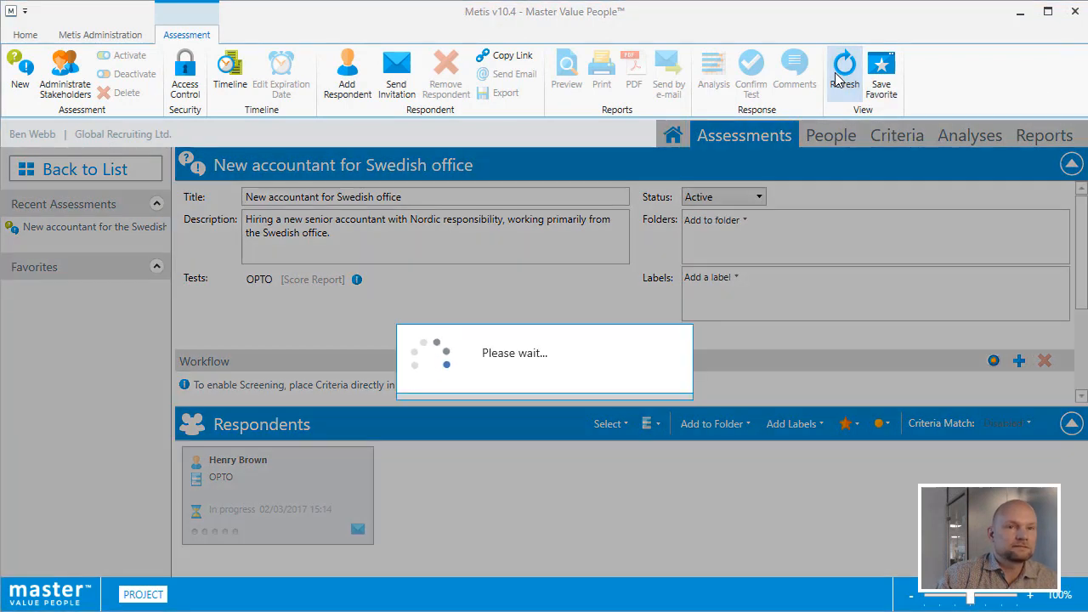
{"action": "left_click", "coordinate": [843, 66]}
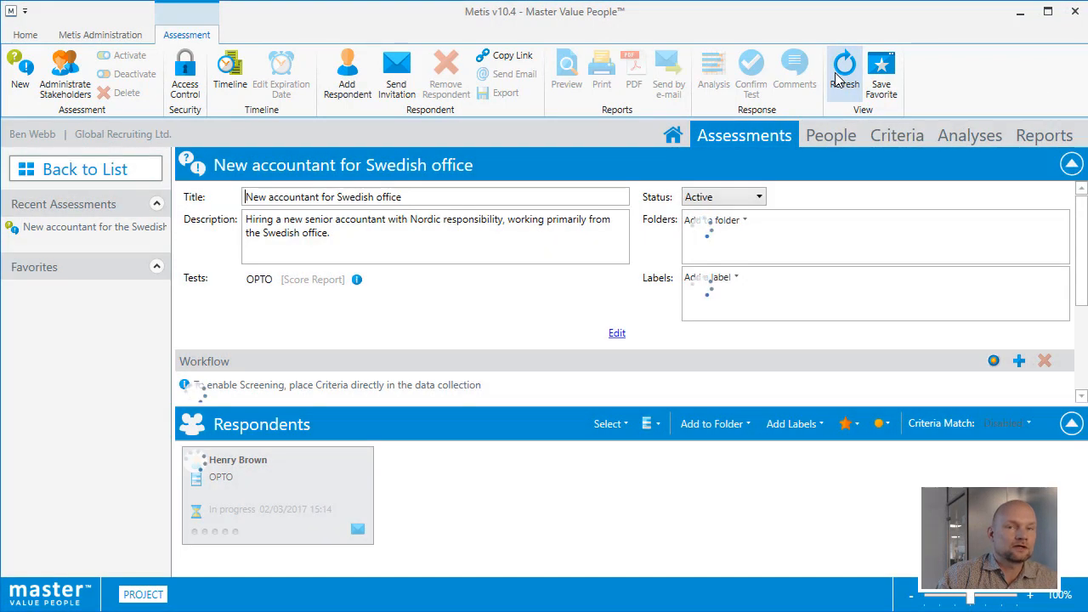
{"action": "left_click", "coordinate": [842, 68]}
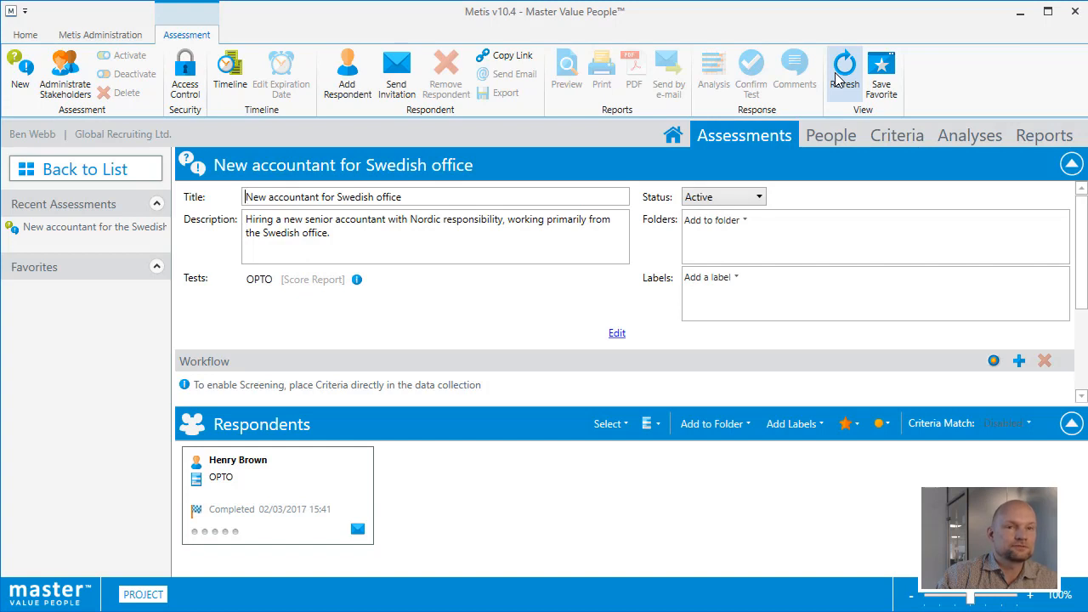